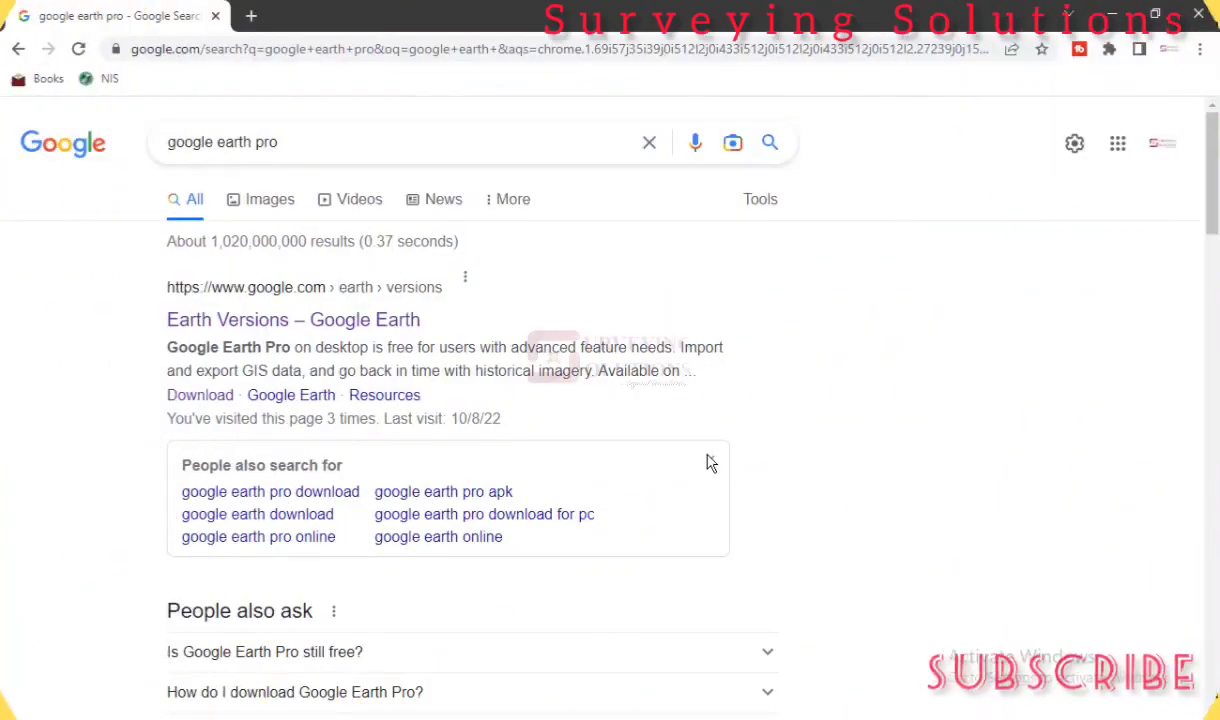
Step: Open the Earth Versions Download link from the search results in a new tab
scroll("down", 3)
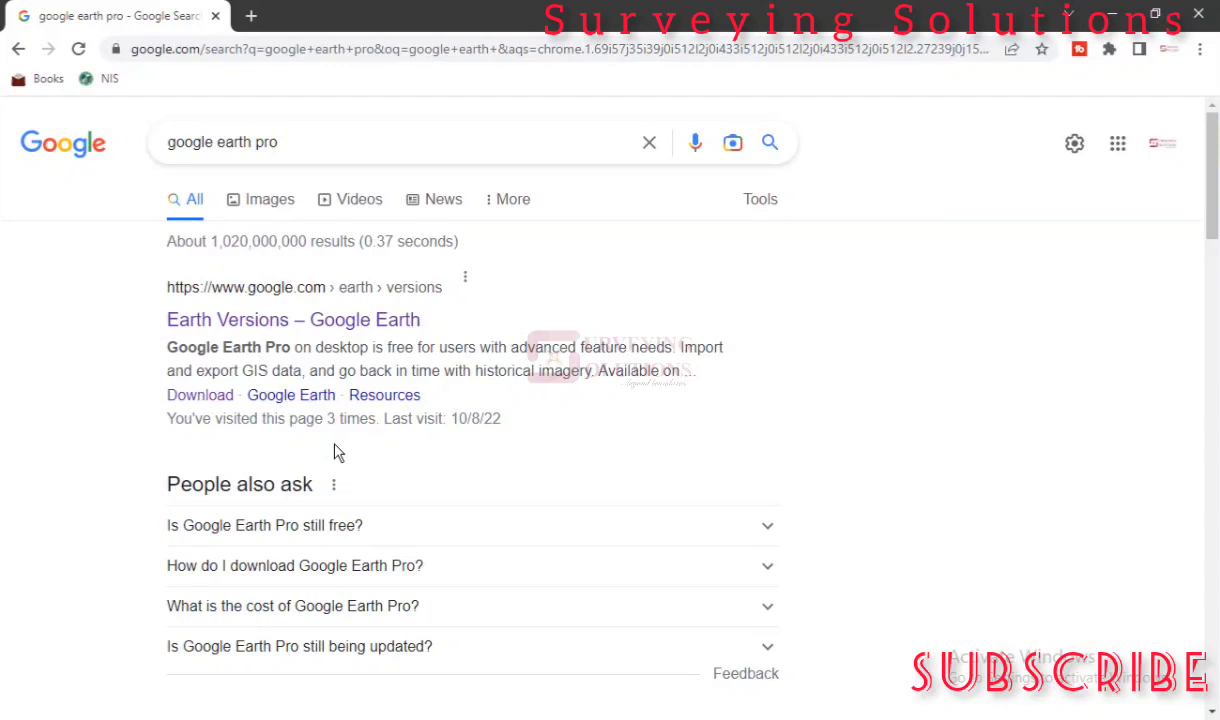
right_click(192, 400)
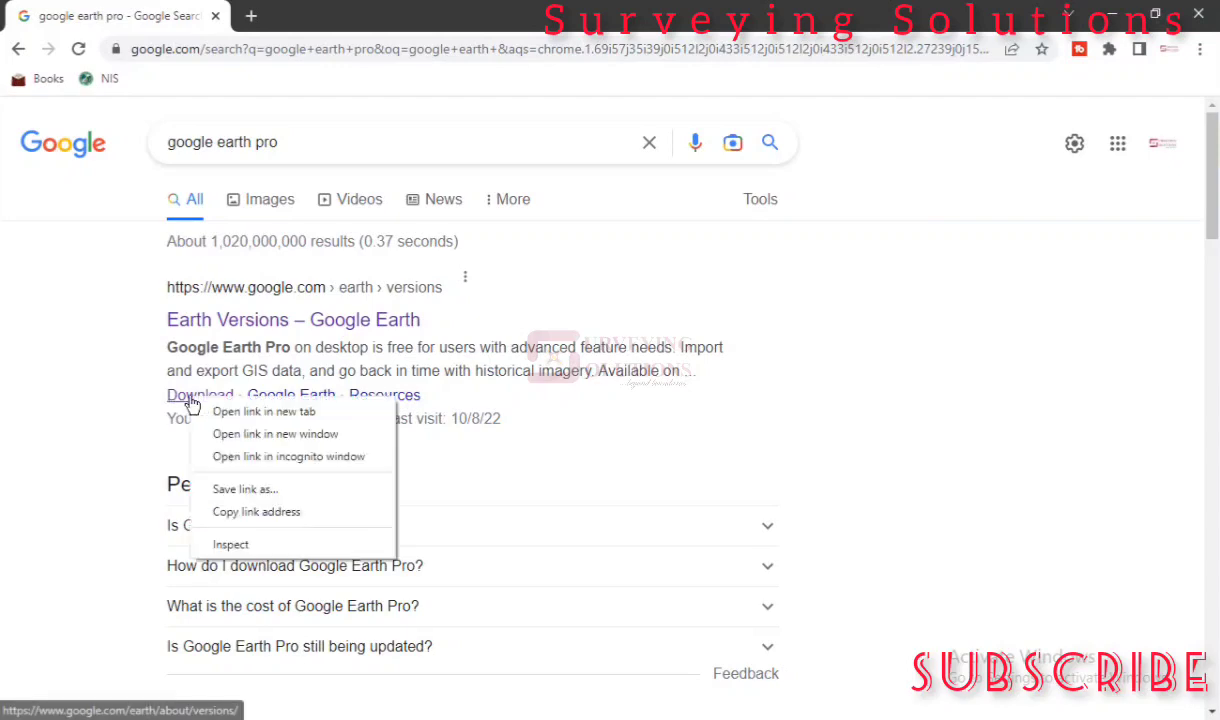
mouse_move(270, 412)
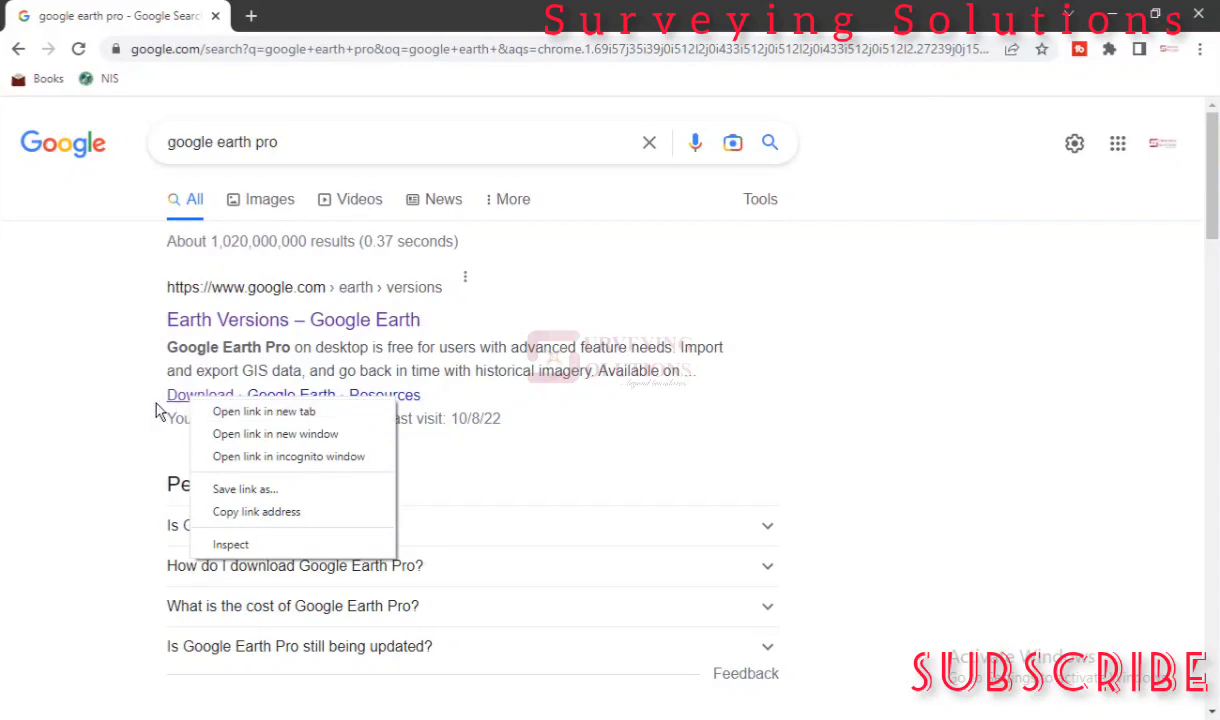
mouse_move(276, 412)
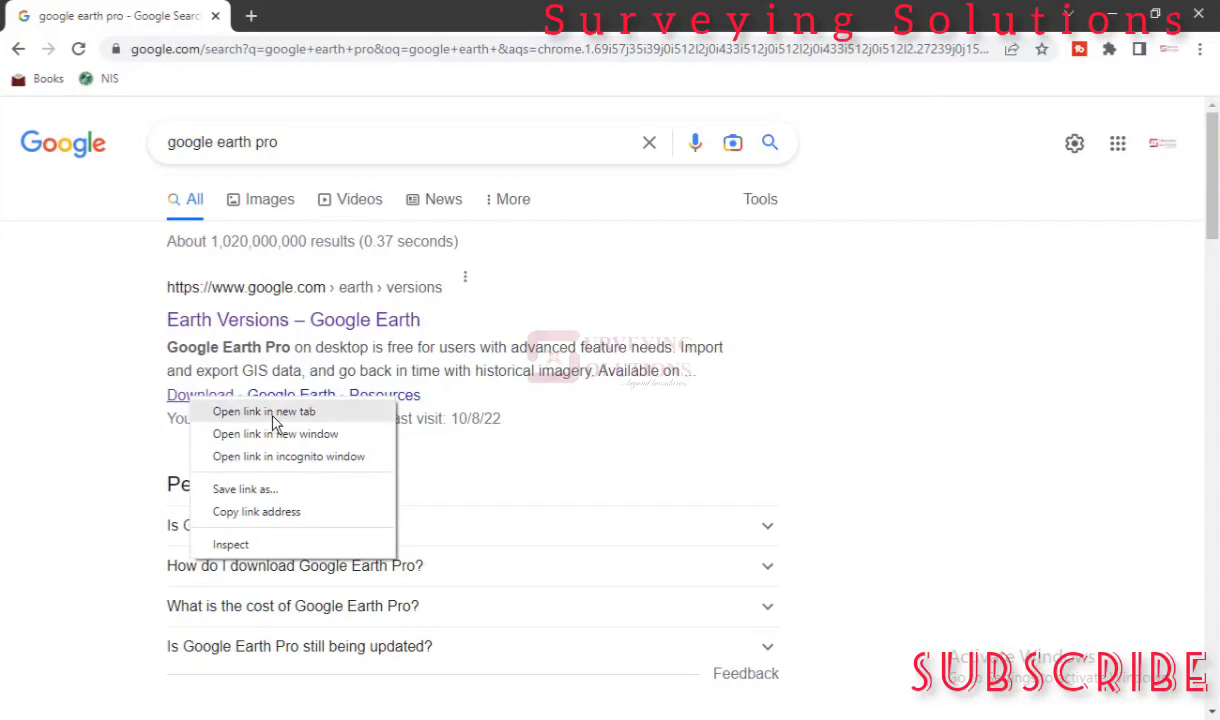
mouse_move(192, 378)
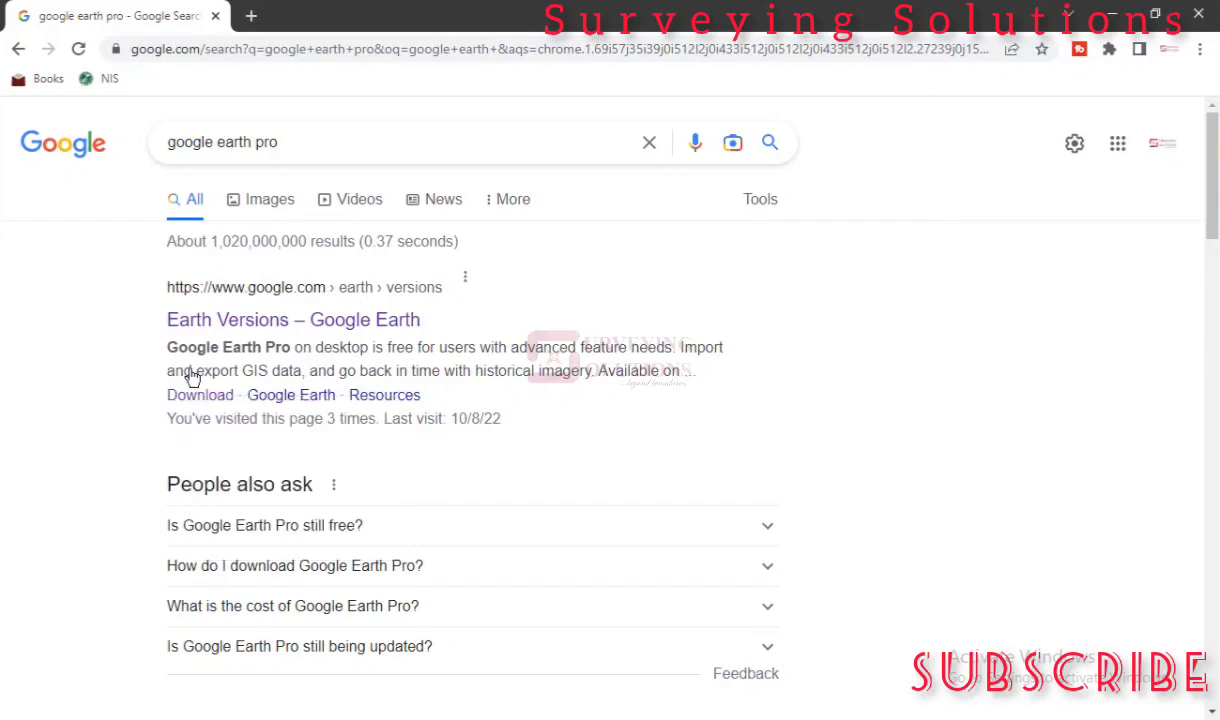
mouse_move(190, 396)
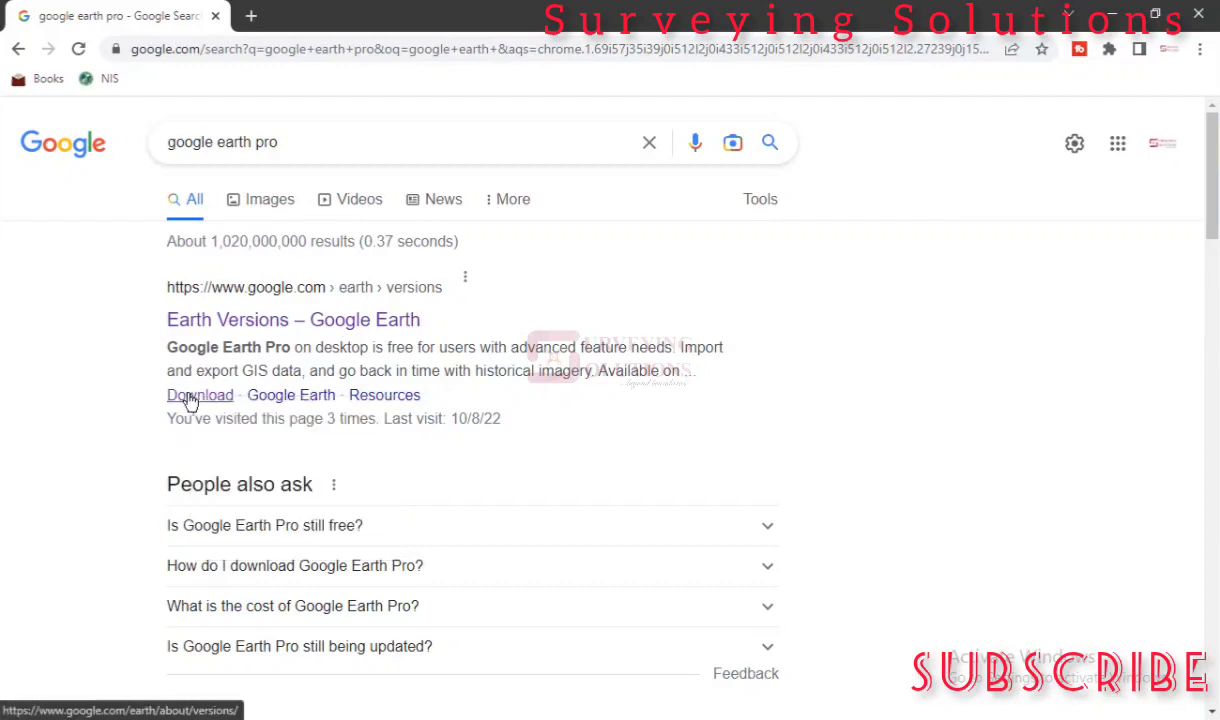
right_click(200, 396)
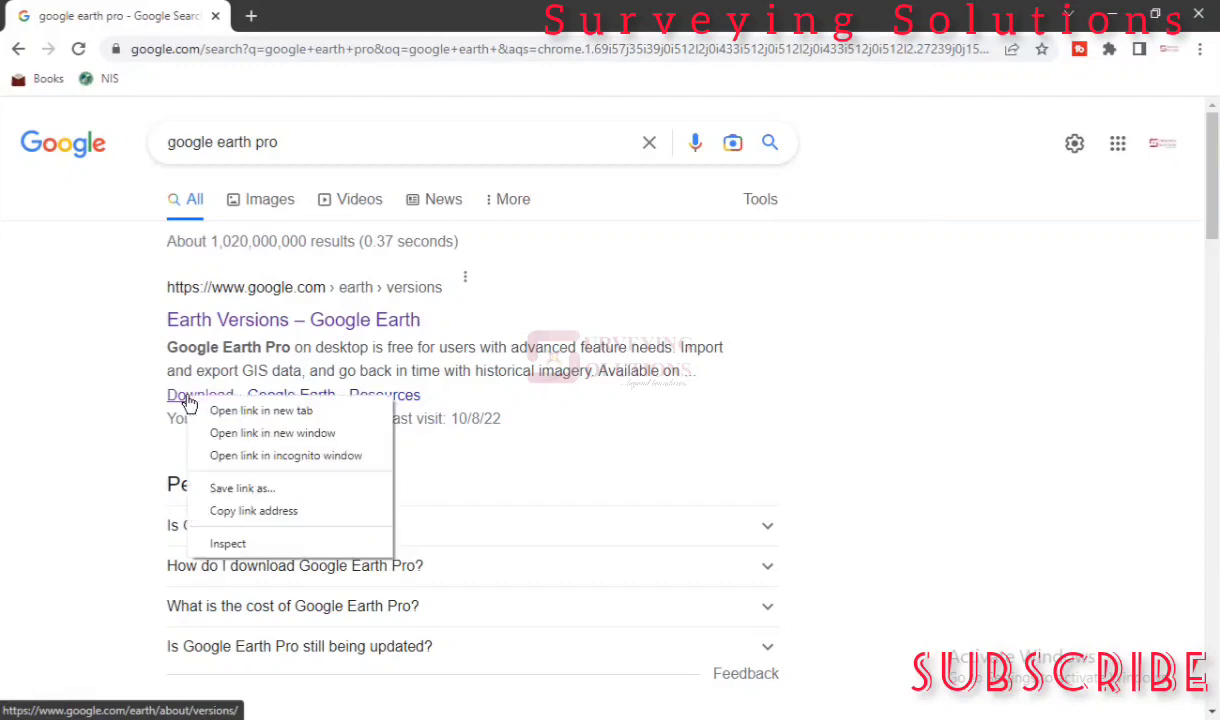
mouse_move(252, 418)
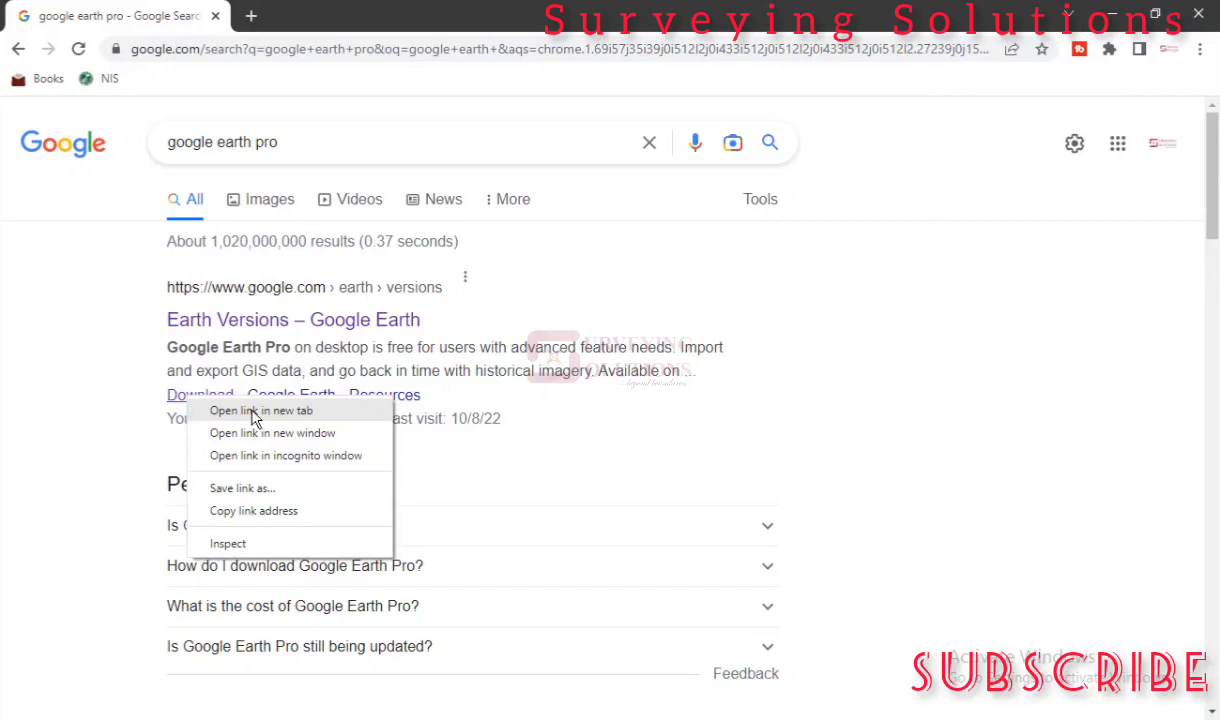
left_click(262, 410)
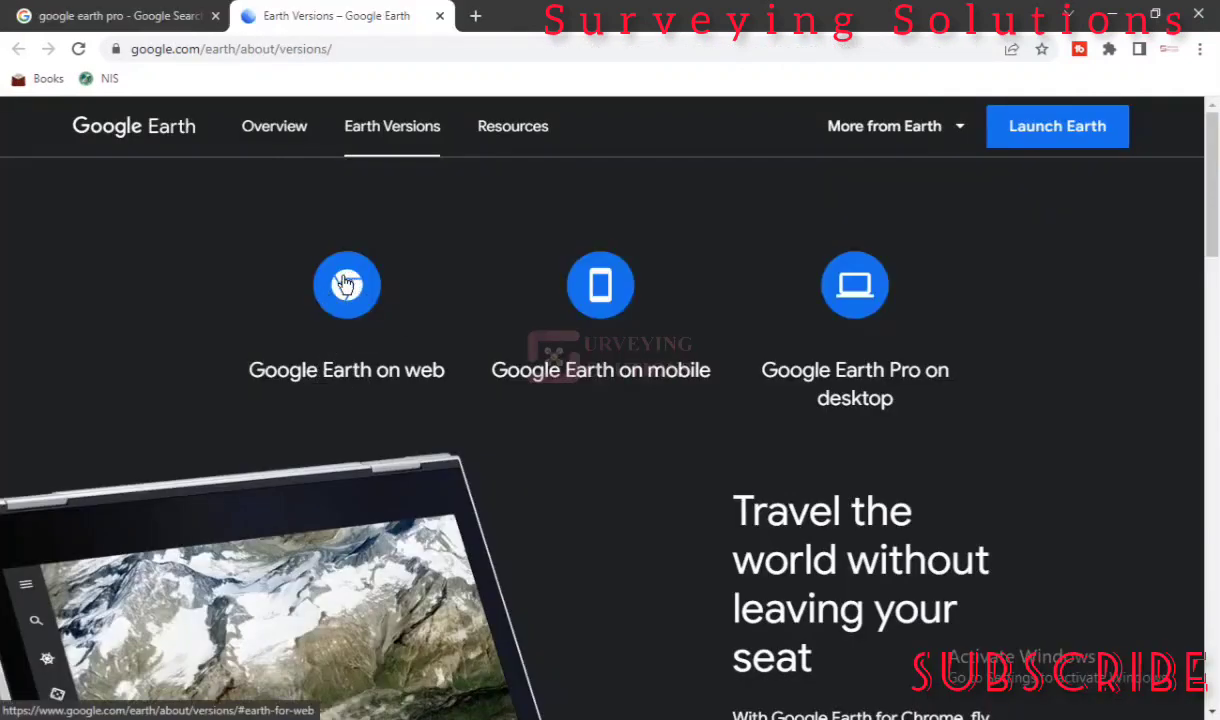
mouse_move(678, 292)
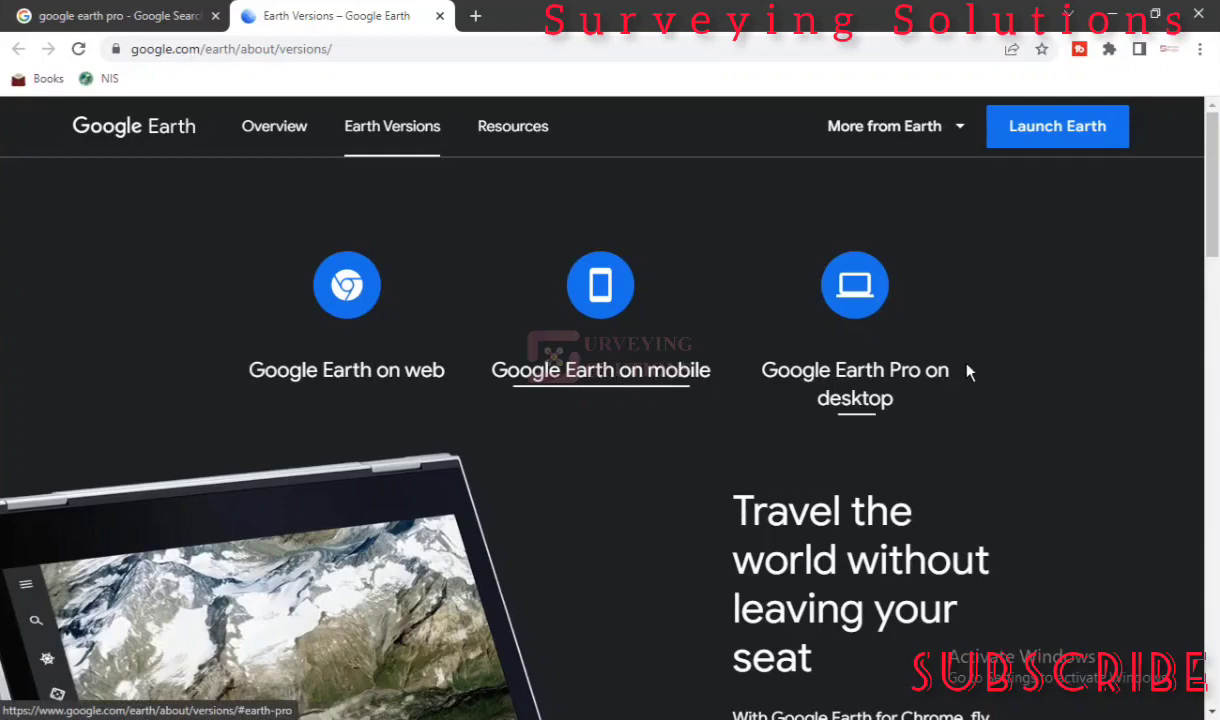
mouse_move(854, 390)
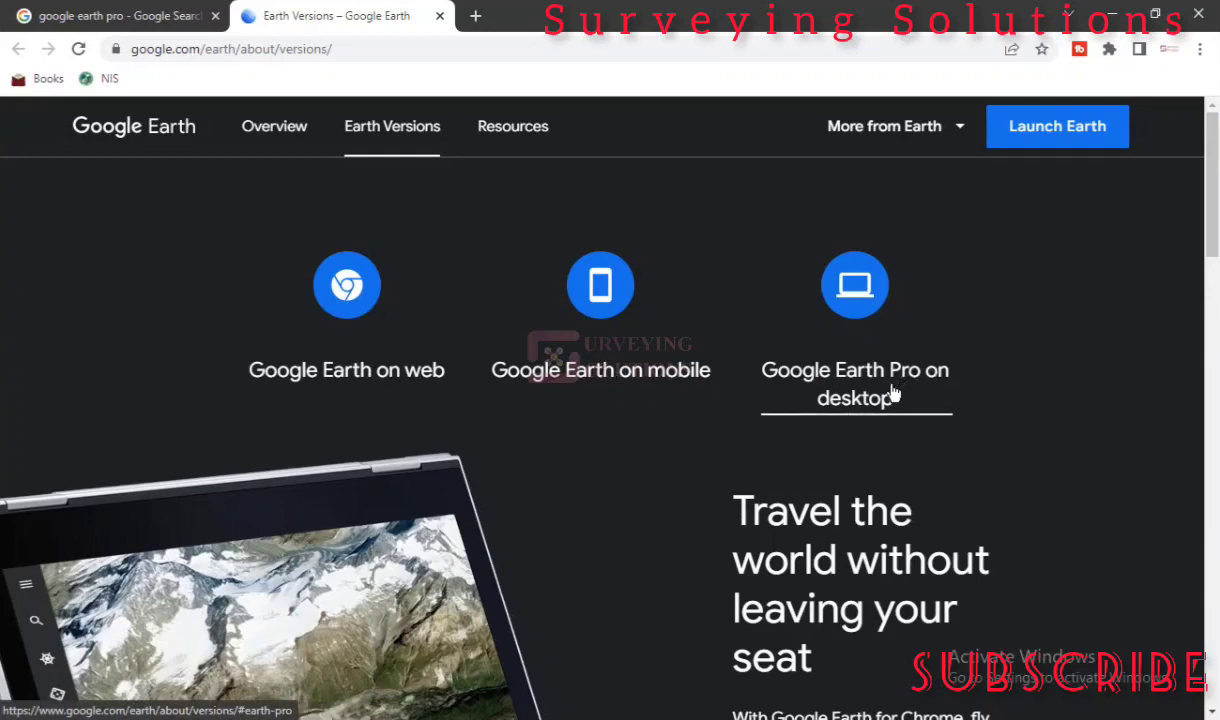
mouse_move(882, 384)
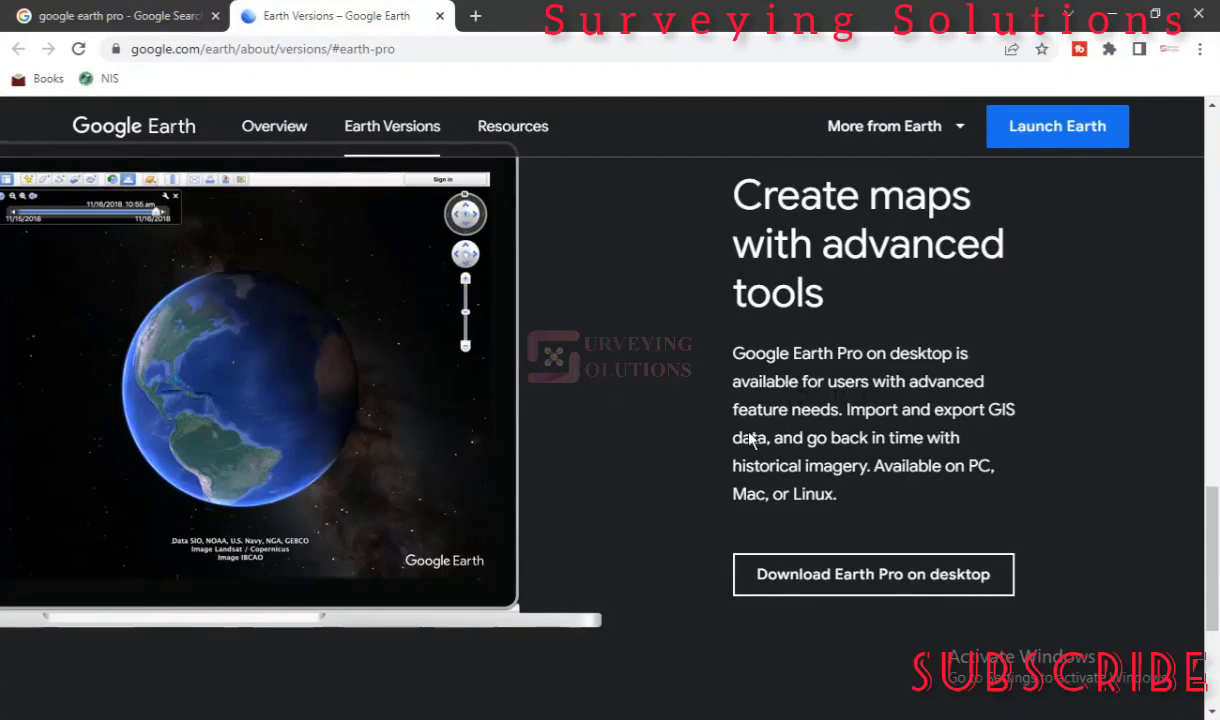
mouse_move(812, 584)
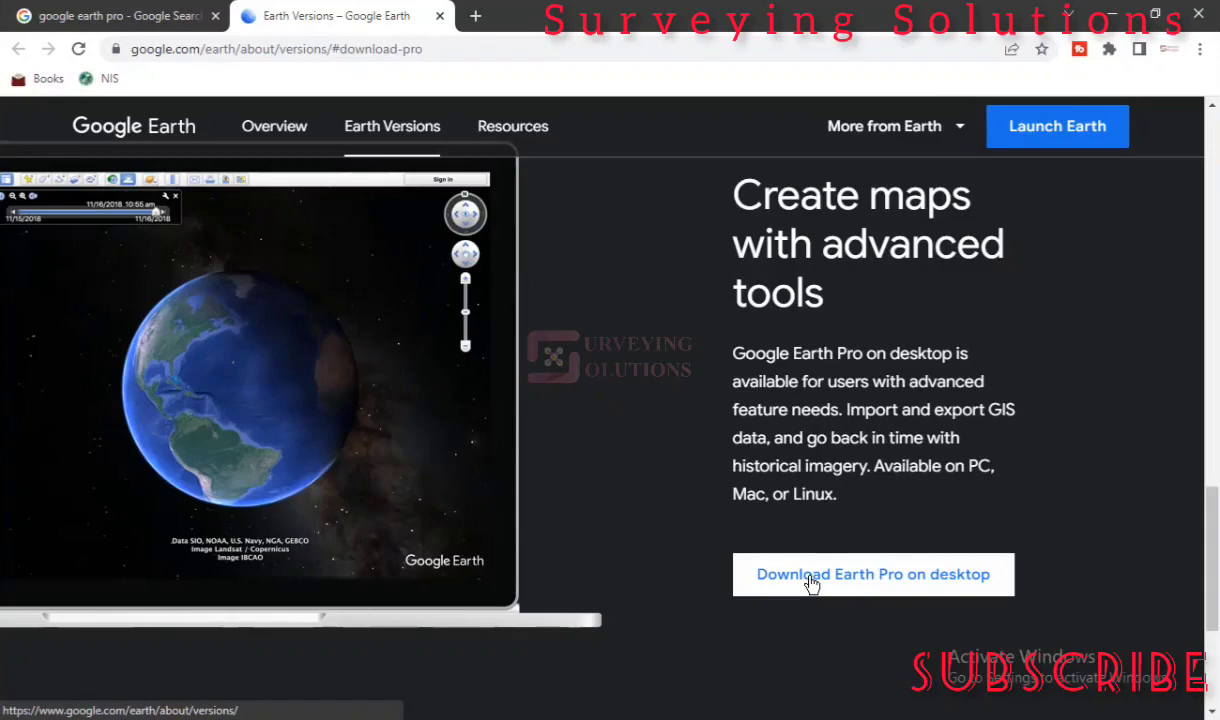
Step: Start the Google Earth Pro on desktop download from the advanced tools section
left_click(872, 574)
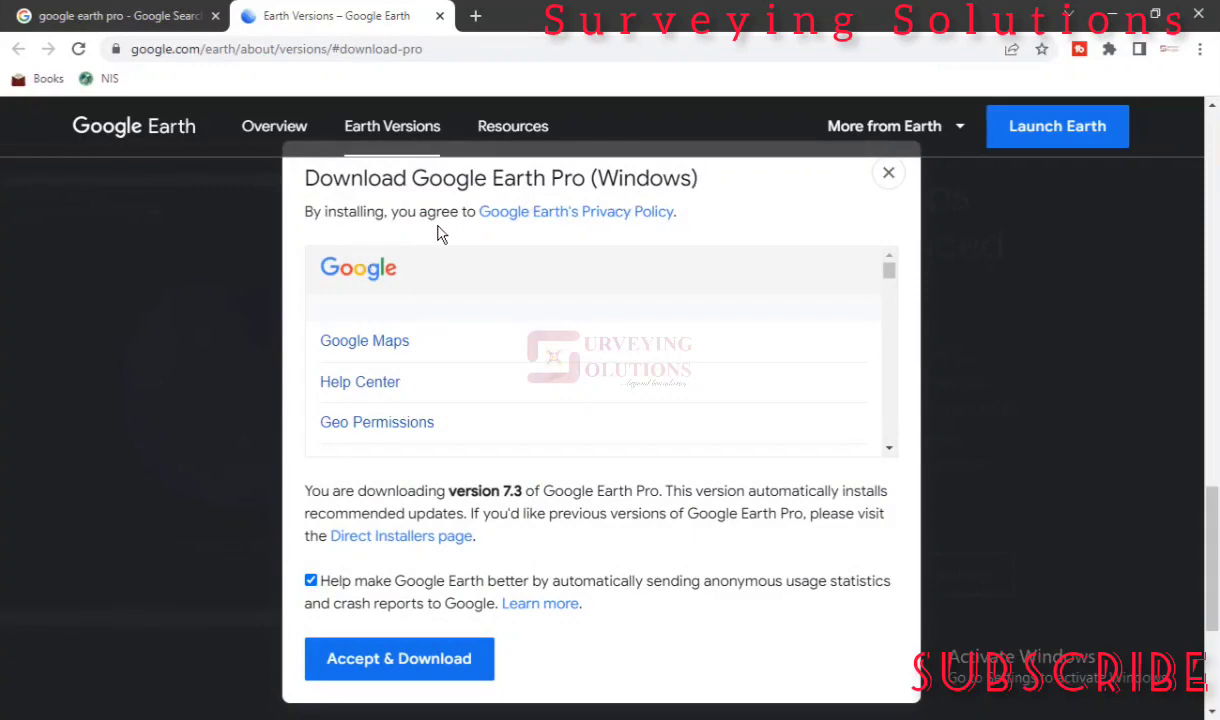
mouse_move(618, 216)
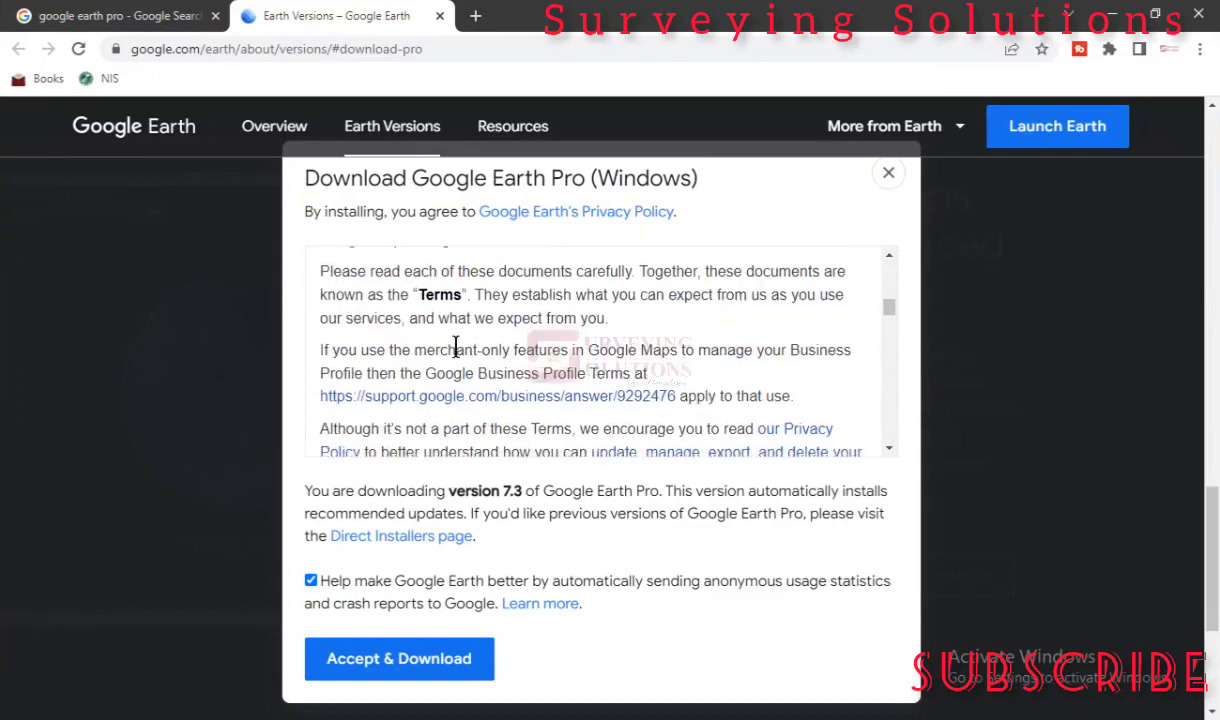
Step: Accept the Google Earth Pro (Windows) version 7.3 terms so the download begins
scroll("down", 3)
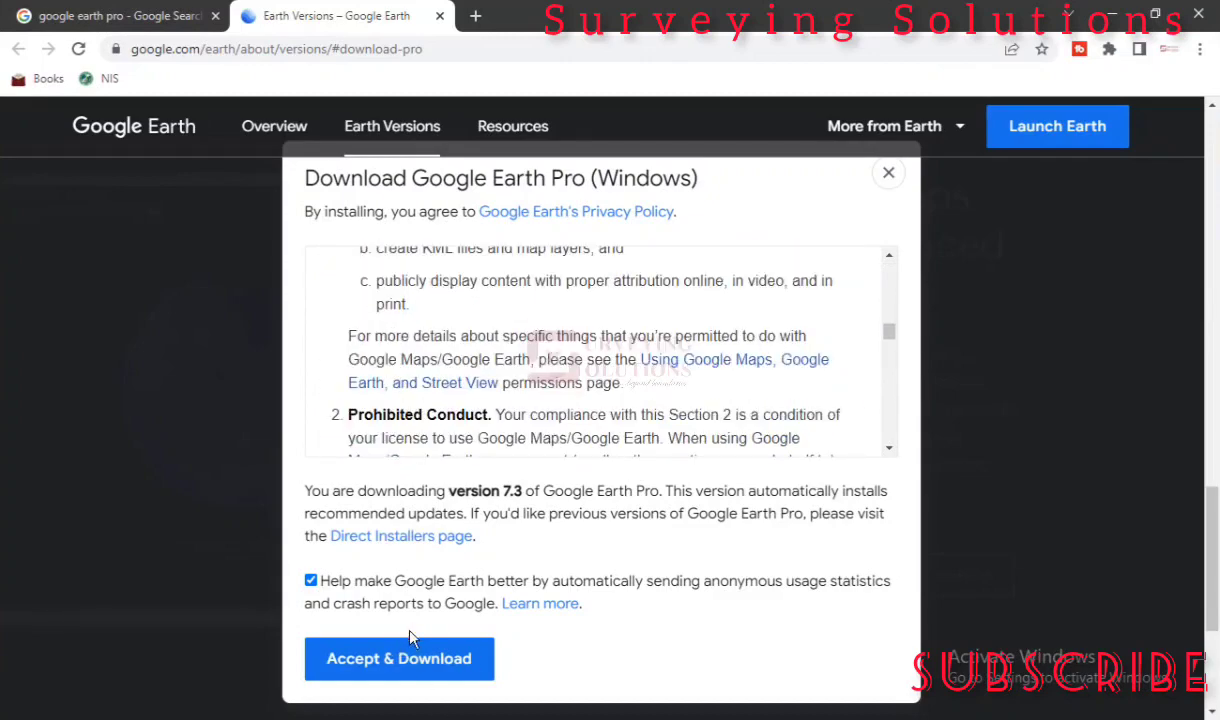
left_click(400, 658)
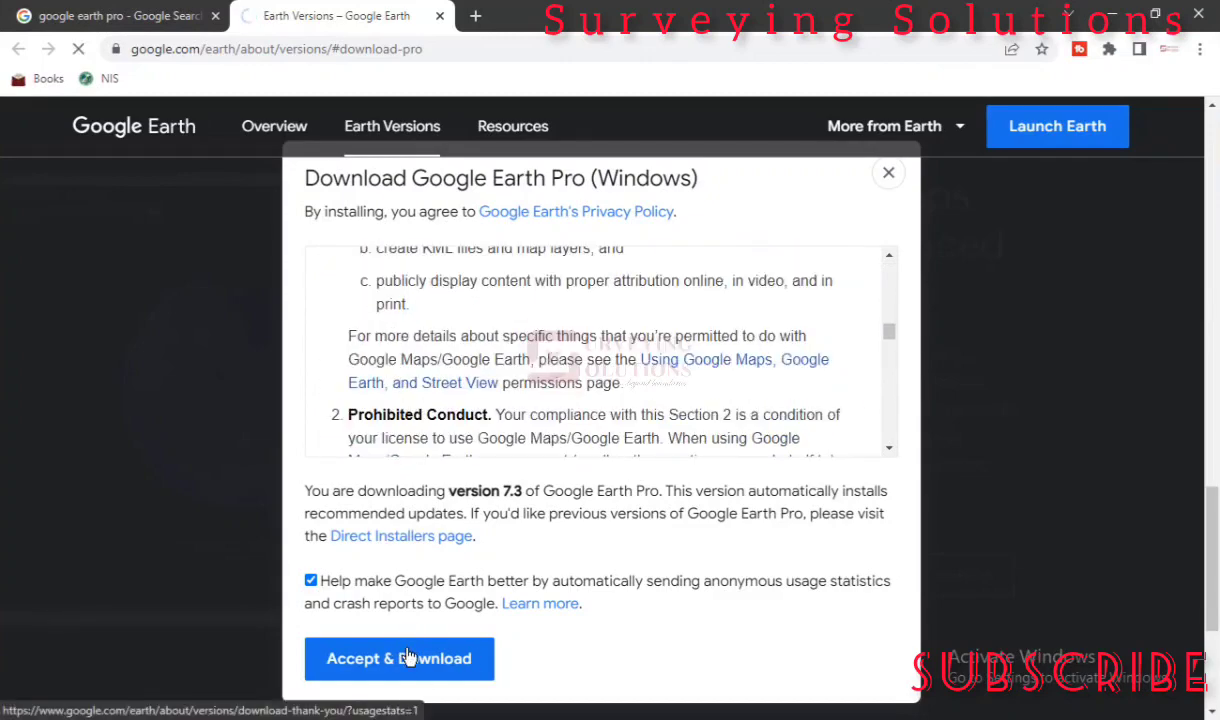
left_click(400, 658)
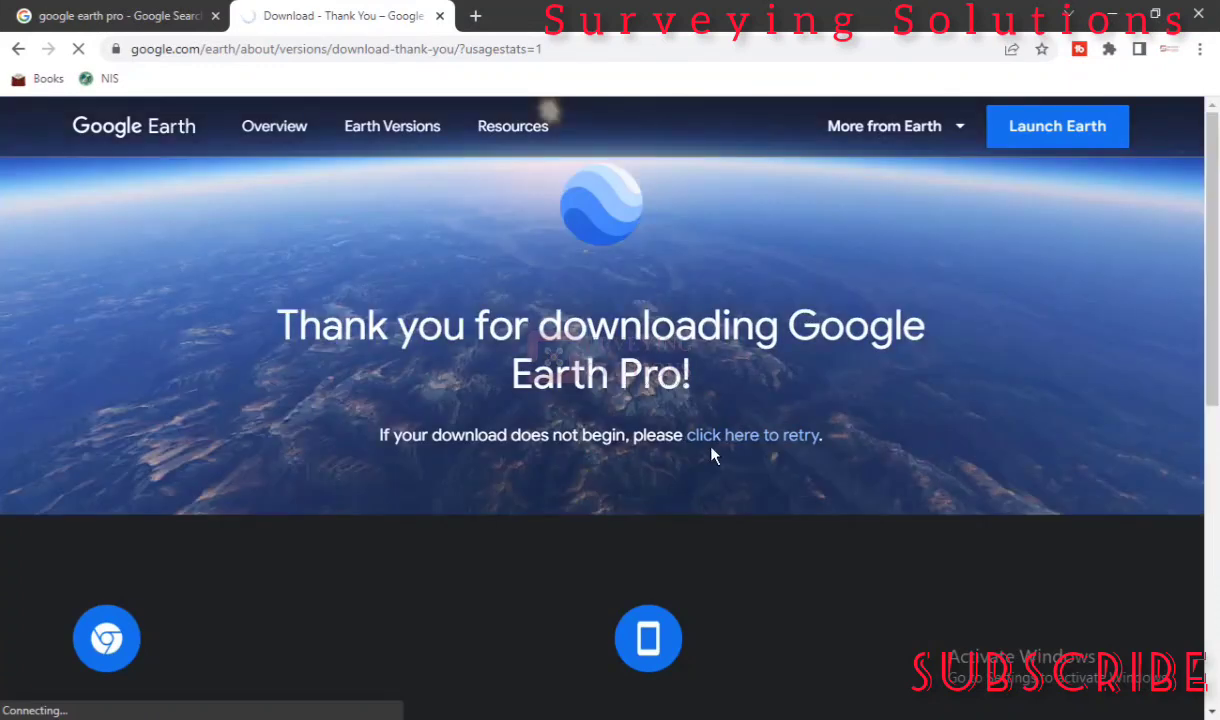
mouse_move(752, 434)
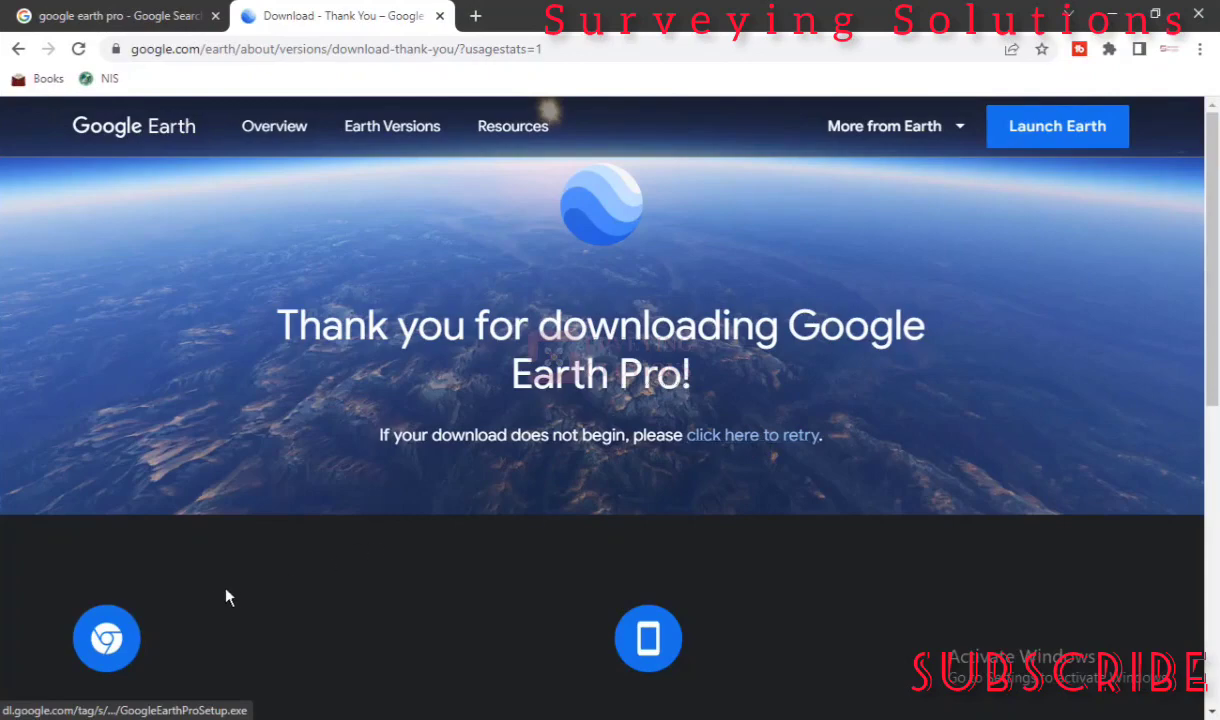
Step: Bring up the file options for the downloaded GoogleEarthProSetup.exe installer
scroll("down", 3)
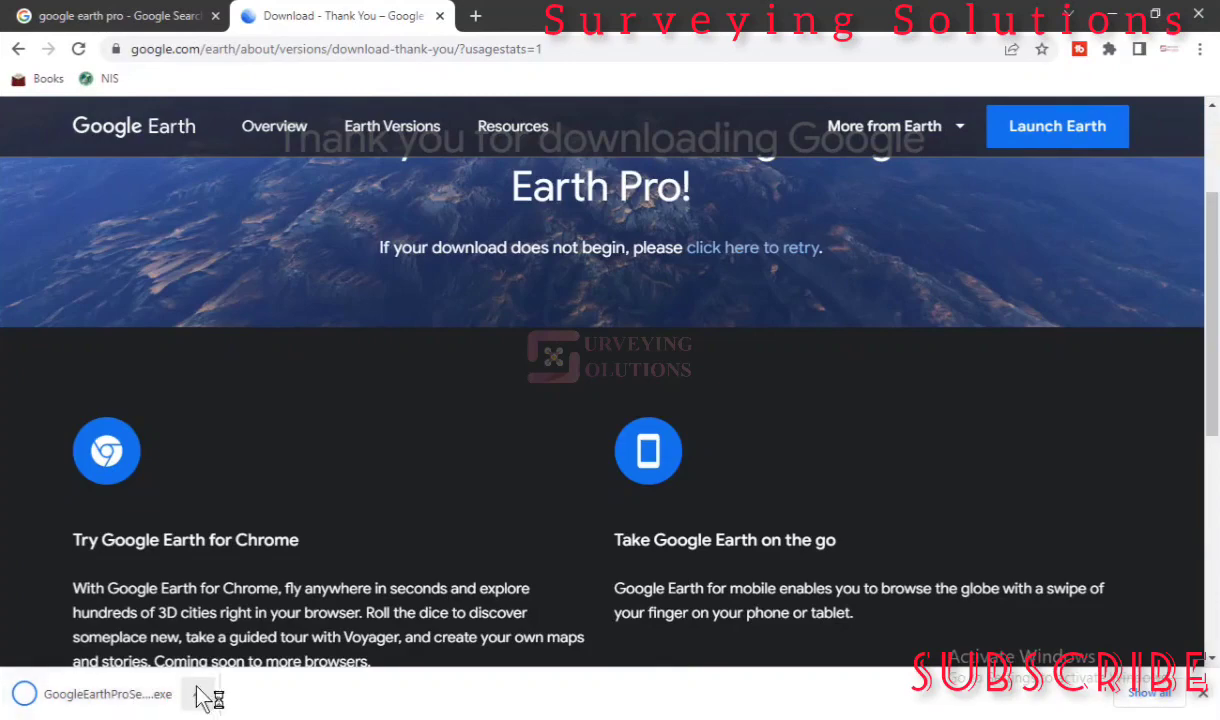
left_click(198, 694)
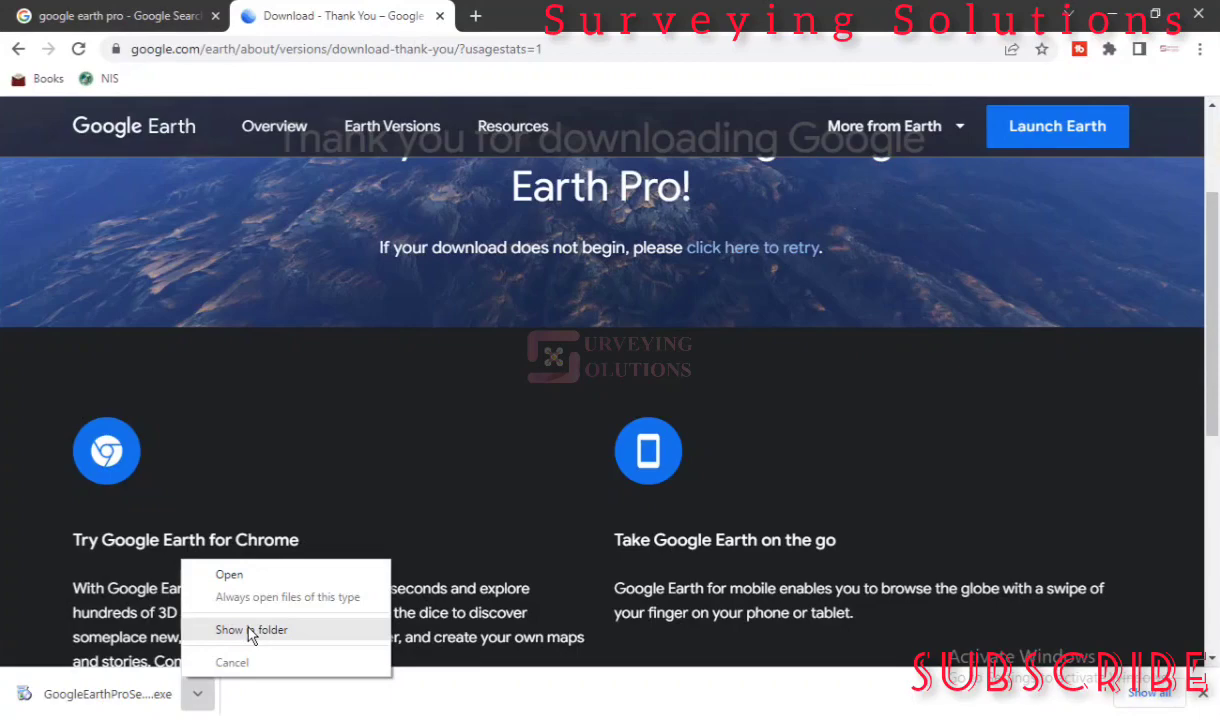
Step: Show the downloaded GoogleEarthProSetup (2) installer in its DOWNLOAD folder
left_click(252, 628)
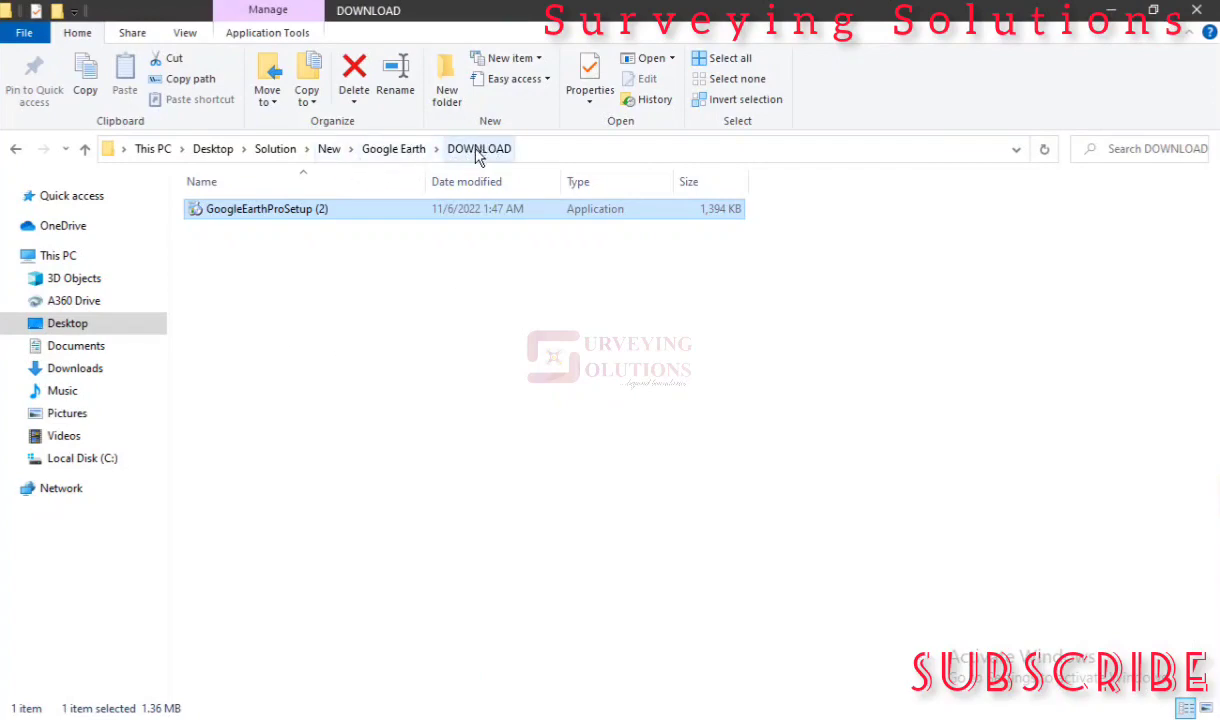
mouse_move(262, 264)
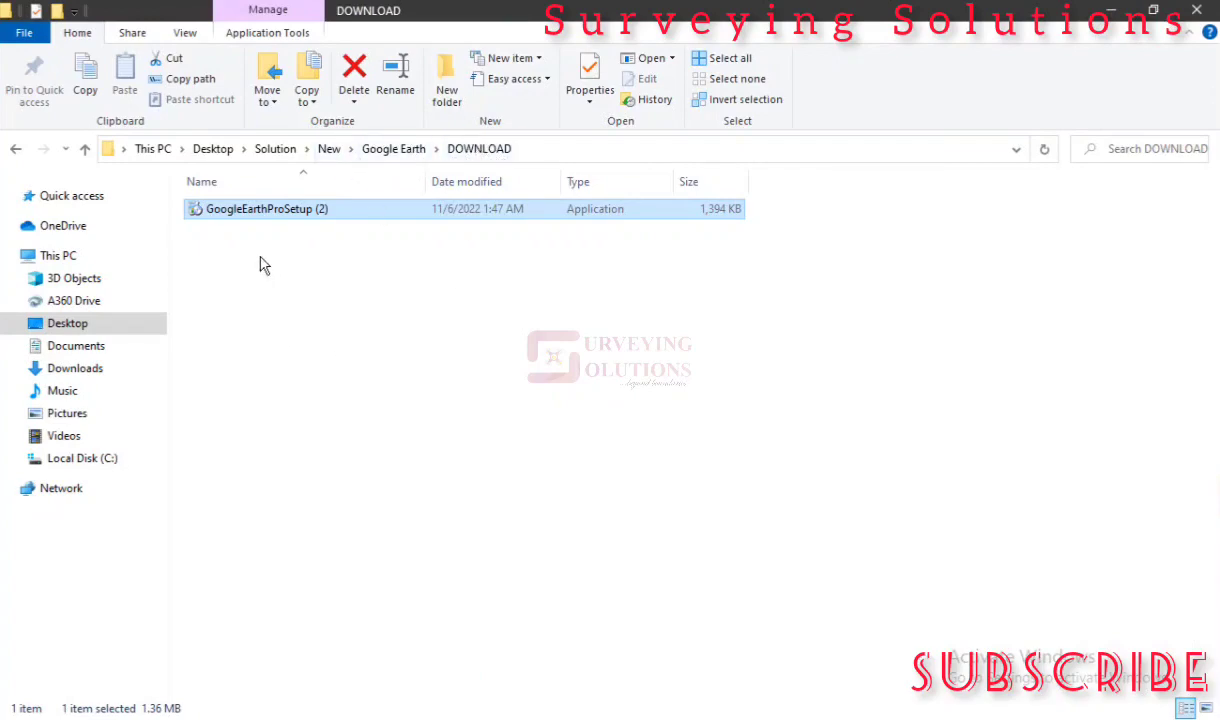
mouse_move(276, 250)
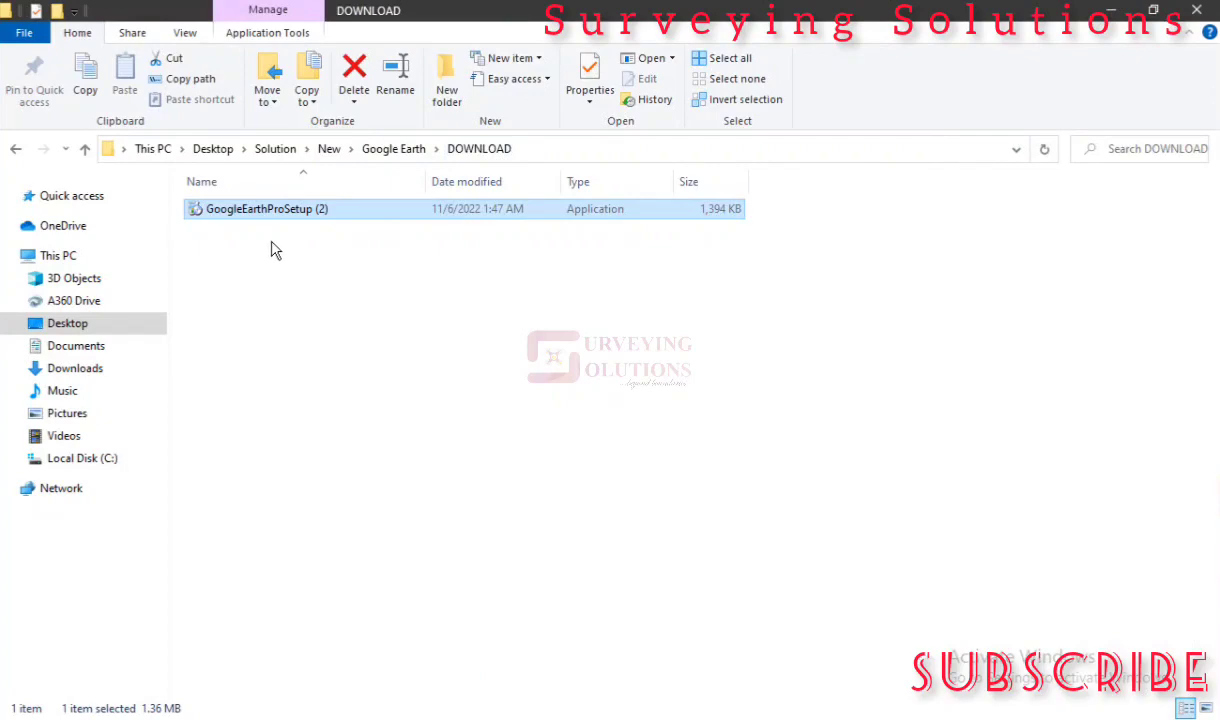
mouse_move(350, 216)
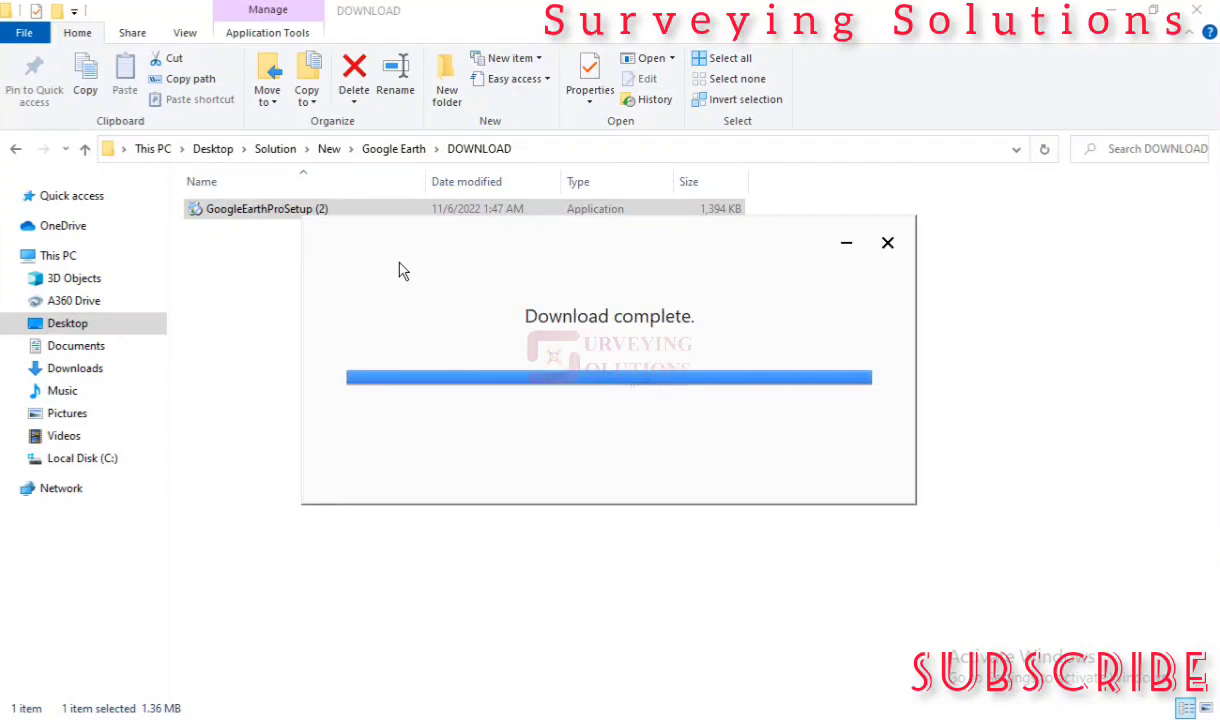
mouse_move(536, 196)
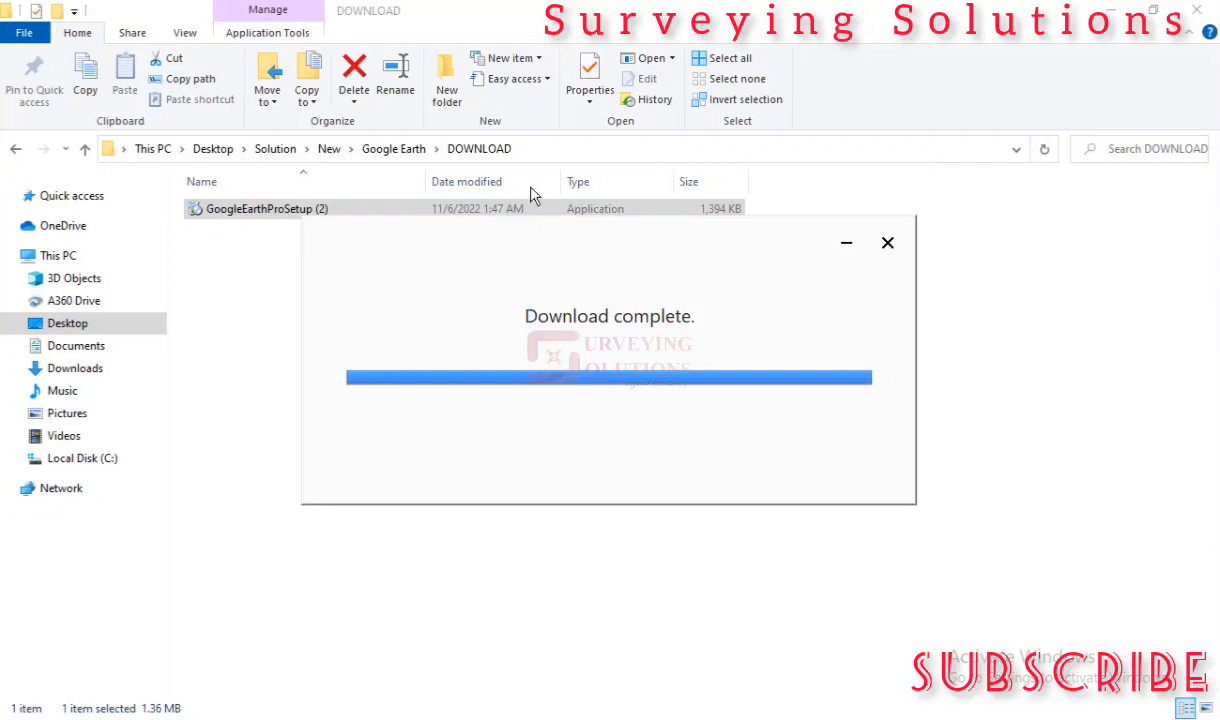
mouse_move(600, 272)
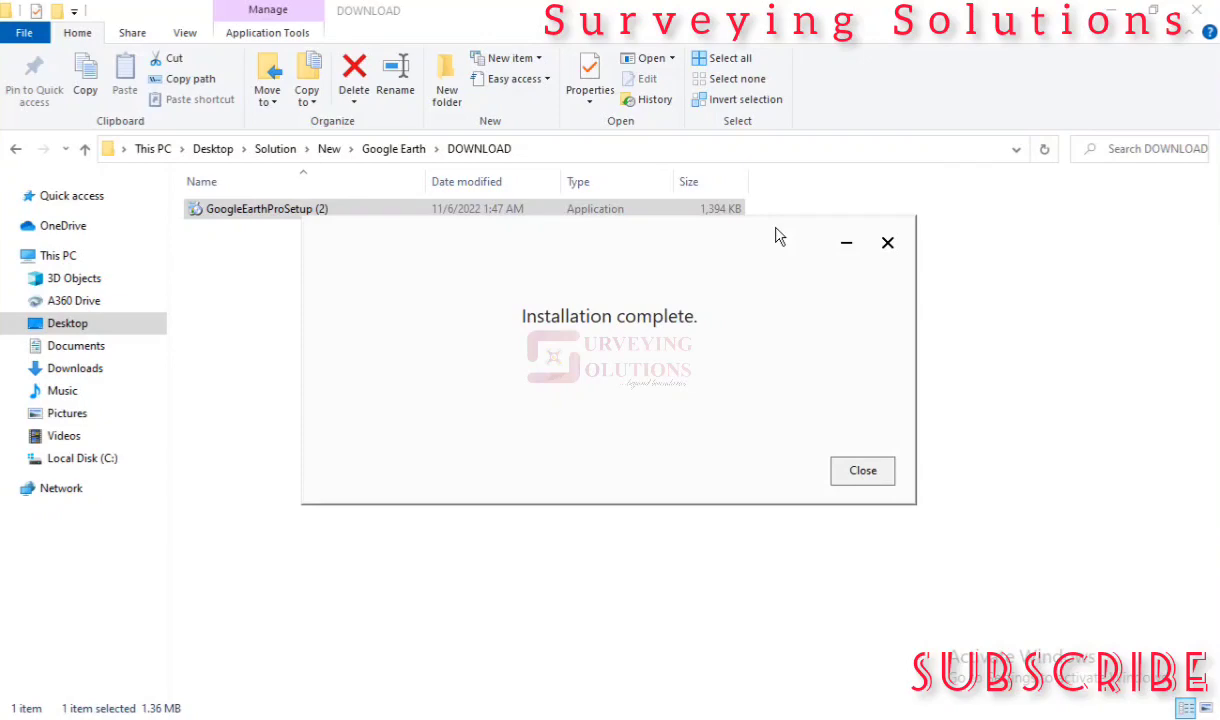
mouse_move(900, 444)
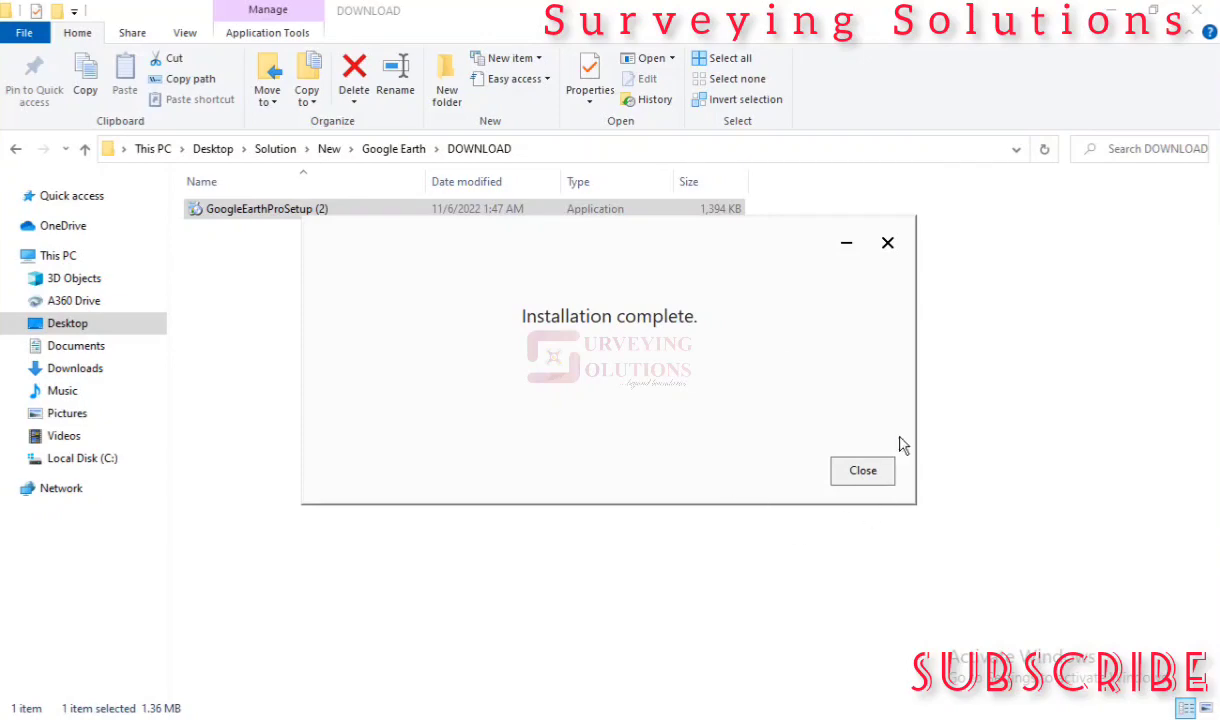
mouse_move(864, 470)
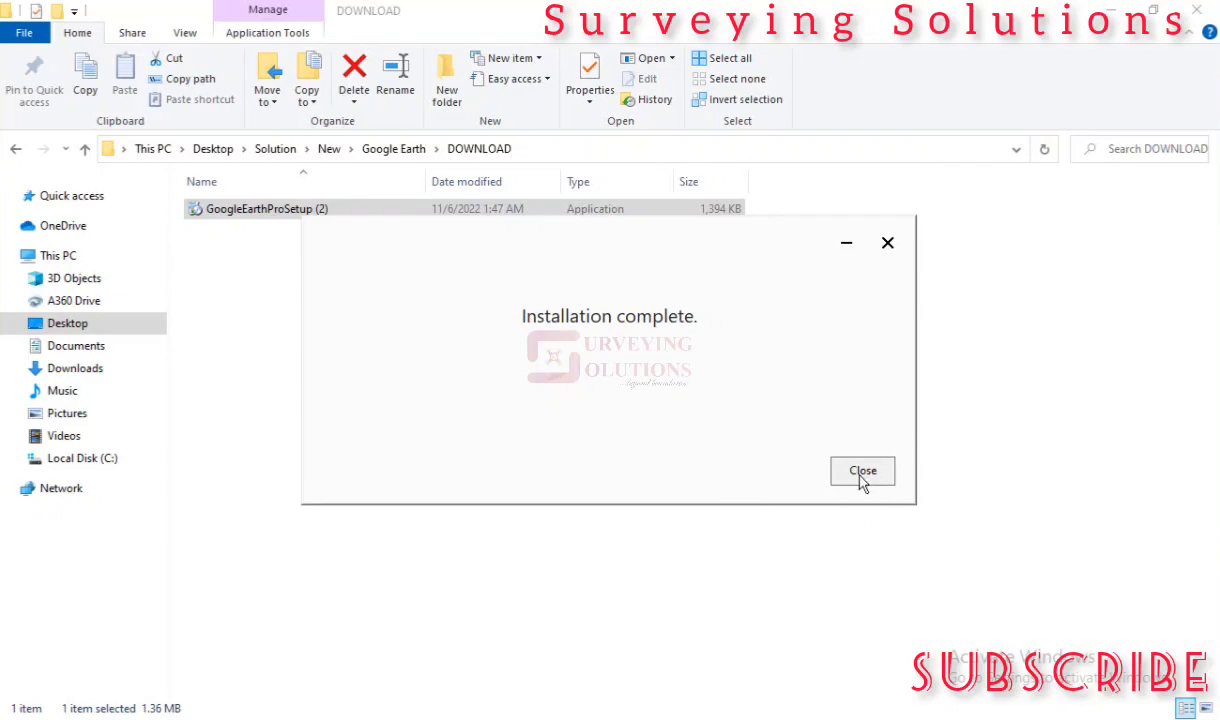
Step: Close the finished installer and launch Google Earth Pro with the start-up tips dismissed
left_click(862, 470)
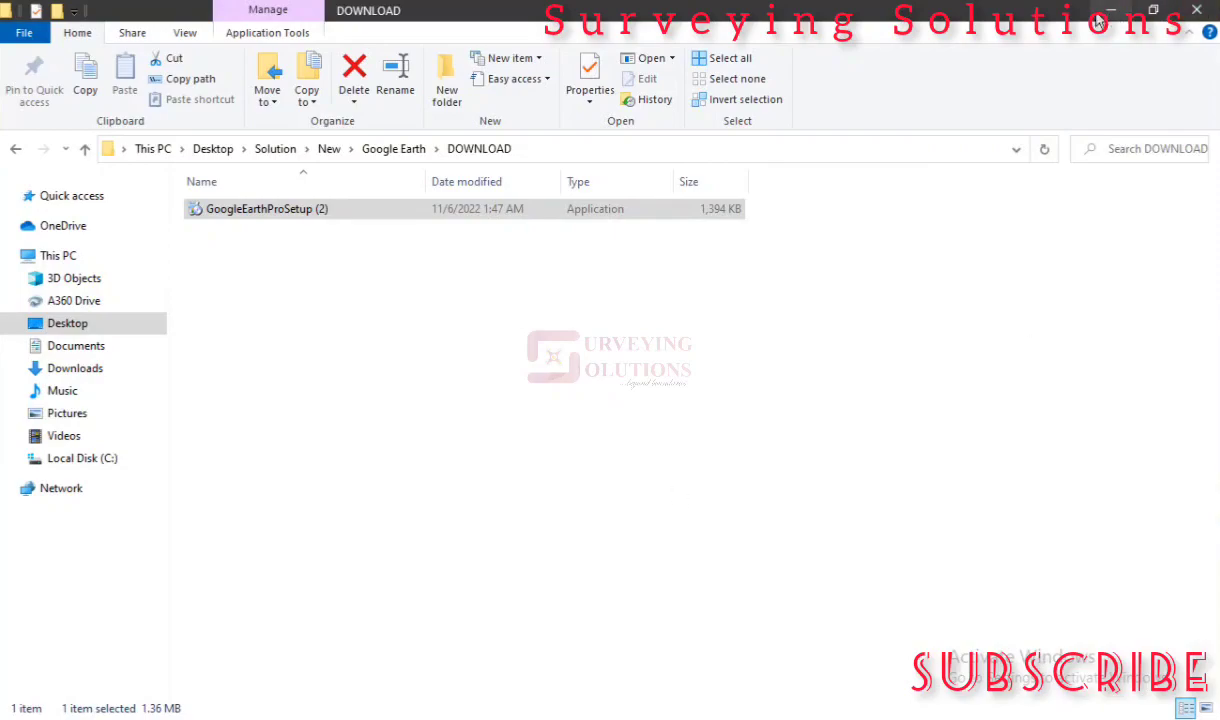
double_click(264, 208)
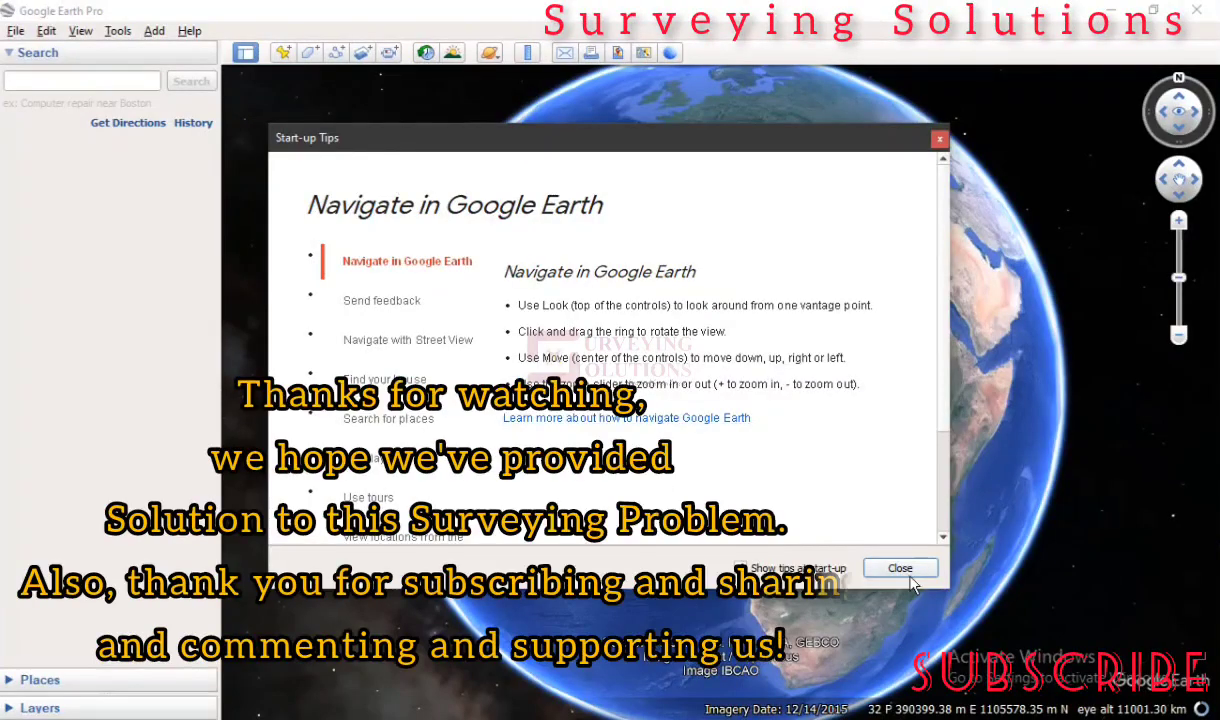
left_click(898, 568)
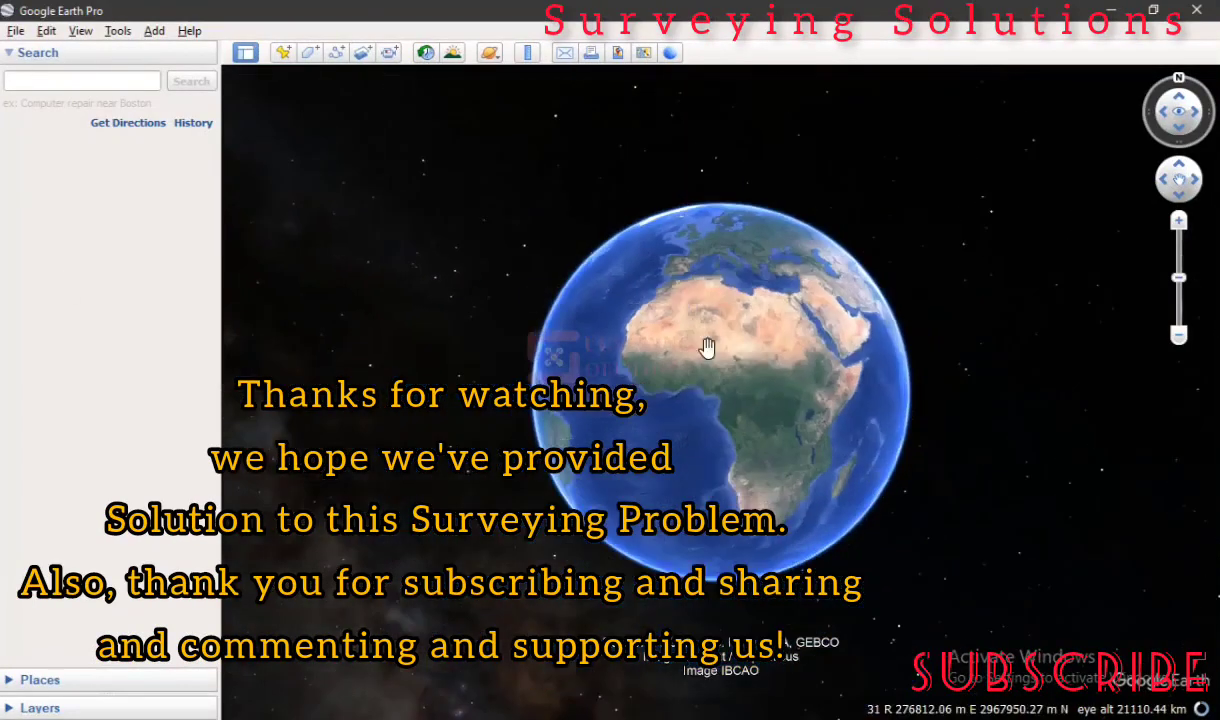